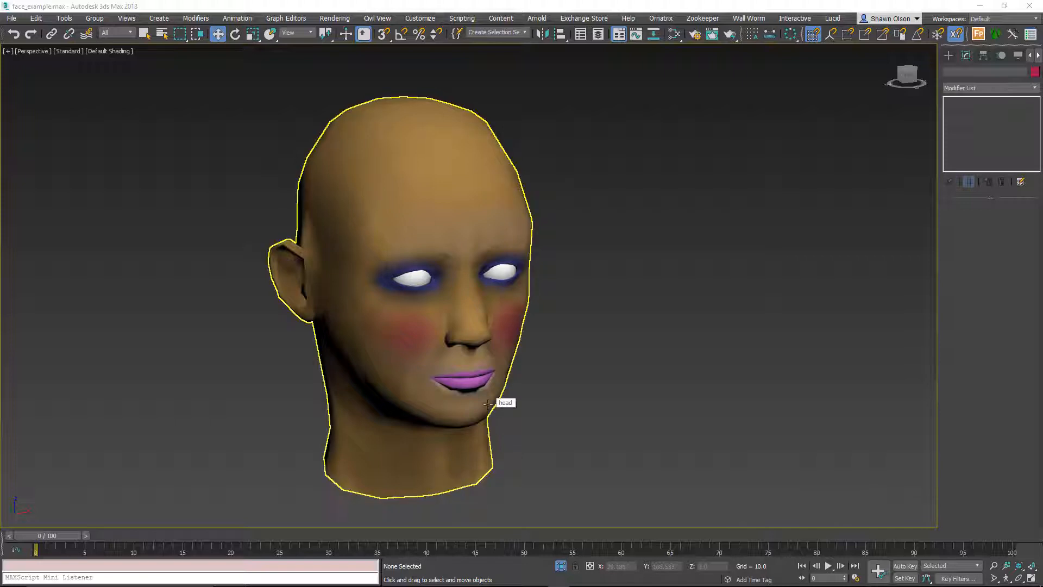
pyautogui.moveTo(489, 405)
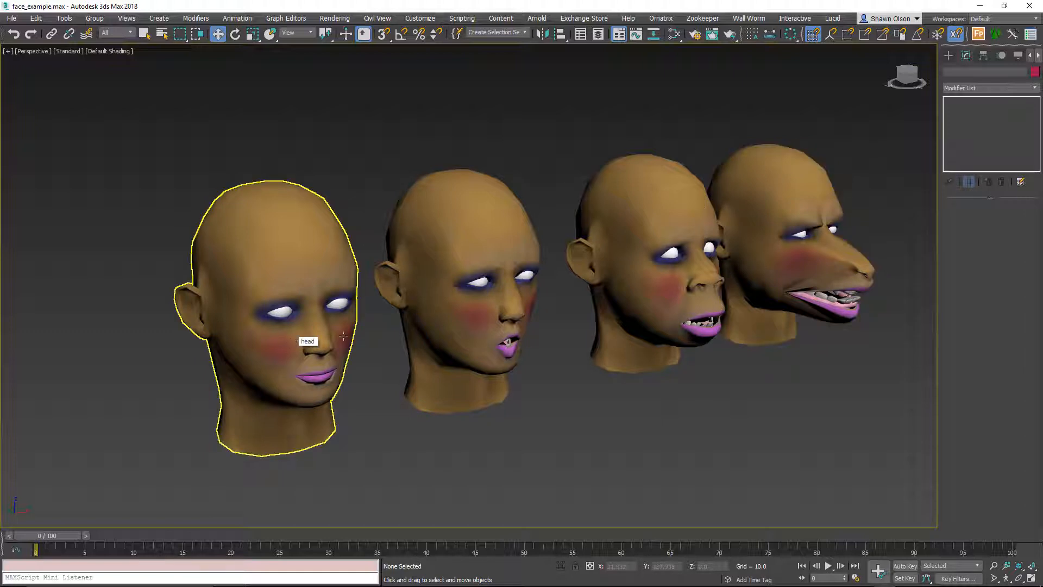
# Add a Morpher to the head and load phonemeO, wolfie and grunty as targets
pyautogui.click(765, 262)
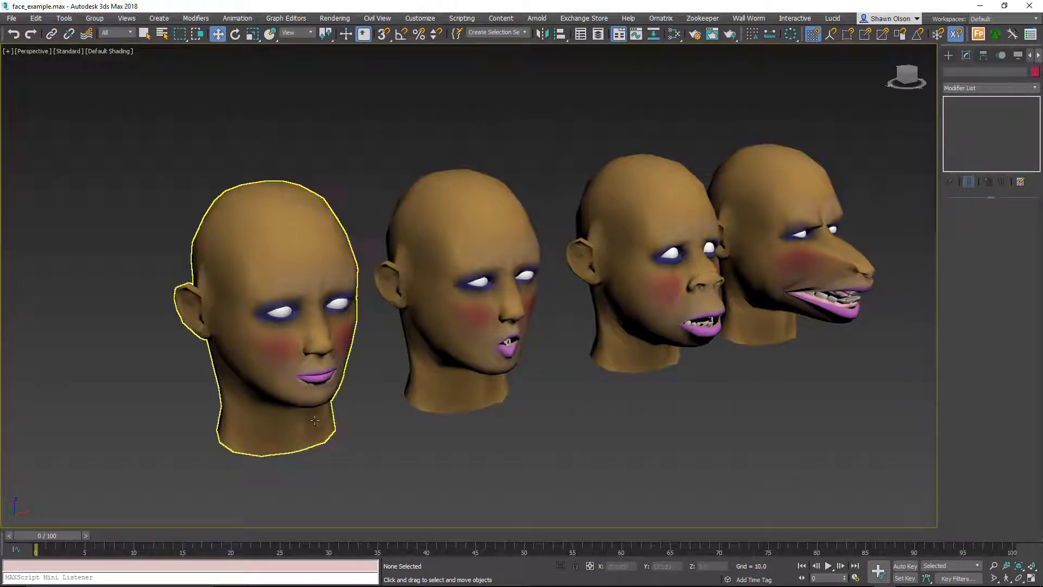
pyautogui.moveTo(312, 414)
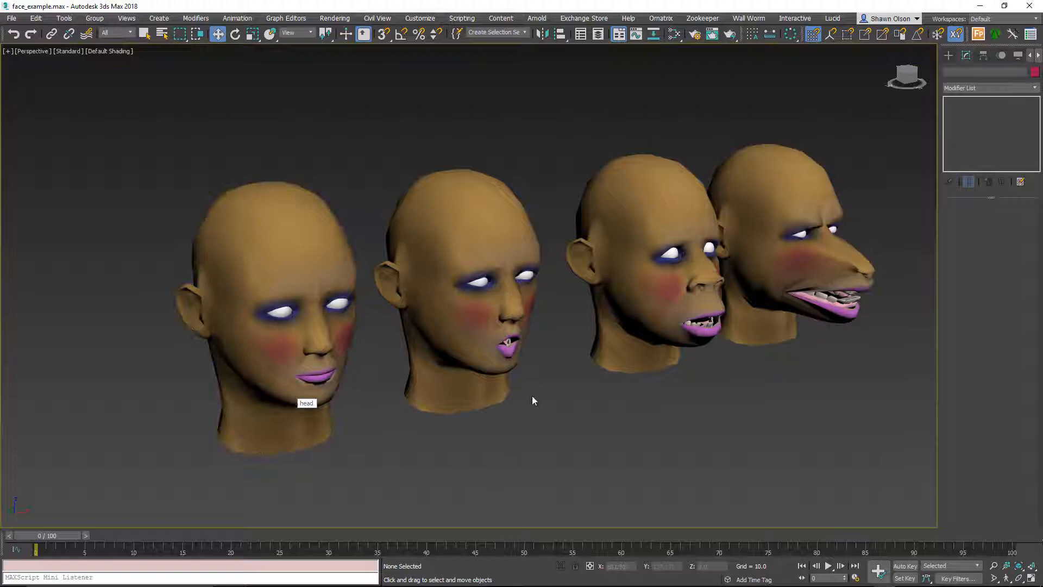
pyautogui.moveTo(494, 431)
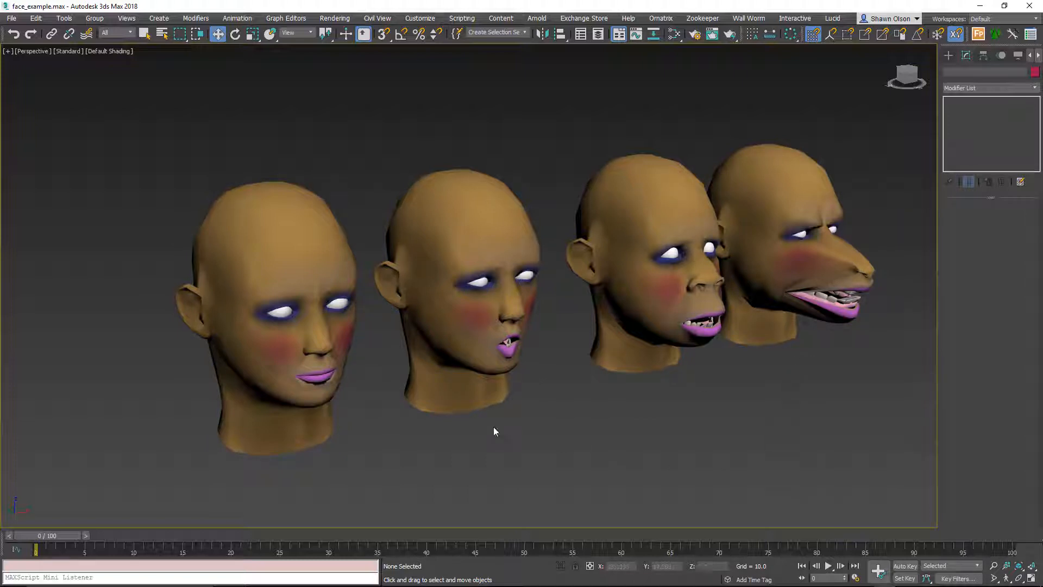
pyautogui.click(279, 306)
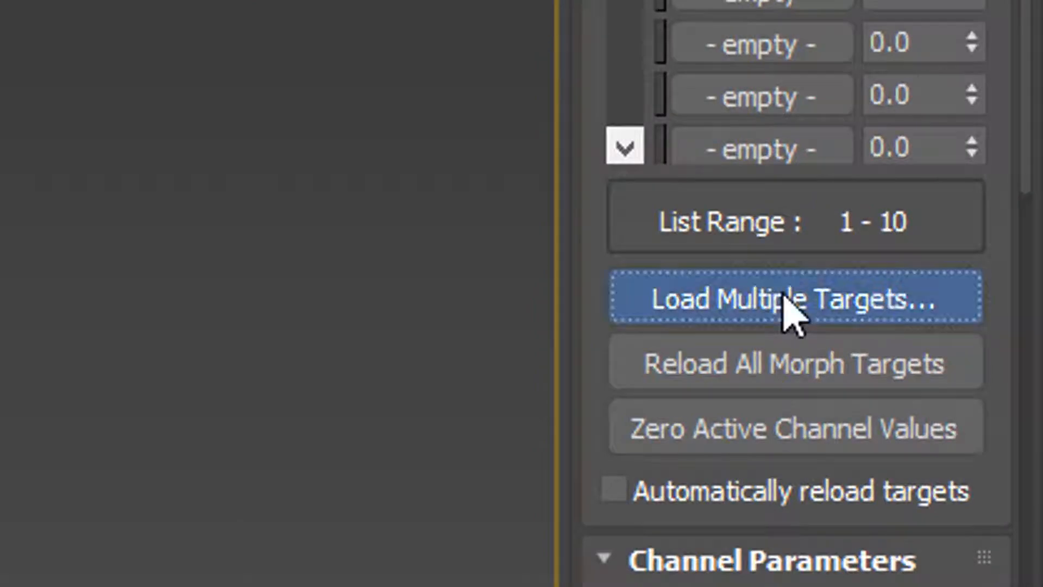
pyautogui.click(793, 297)
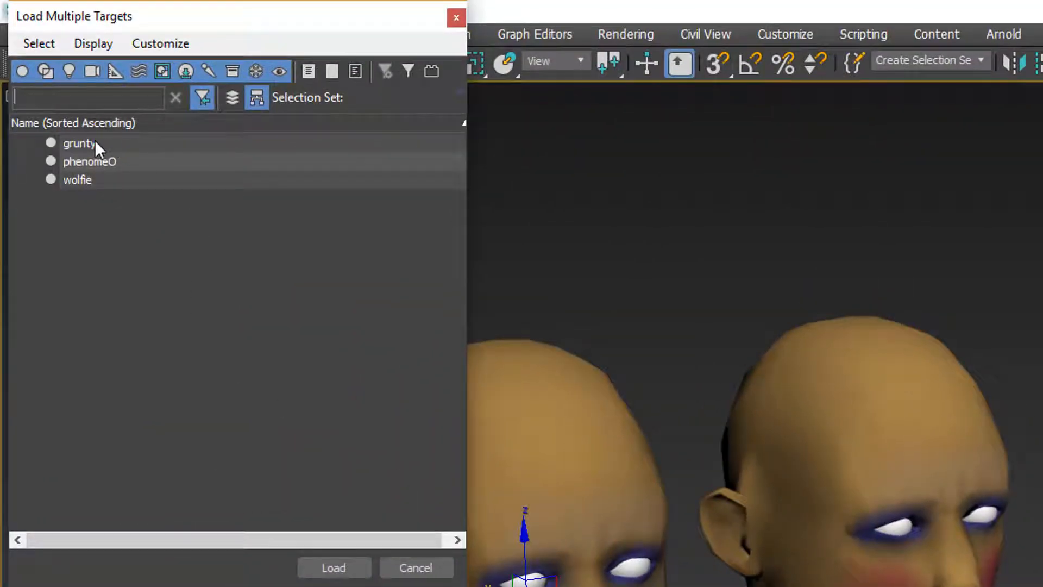
pyautogui.click(78, 180)
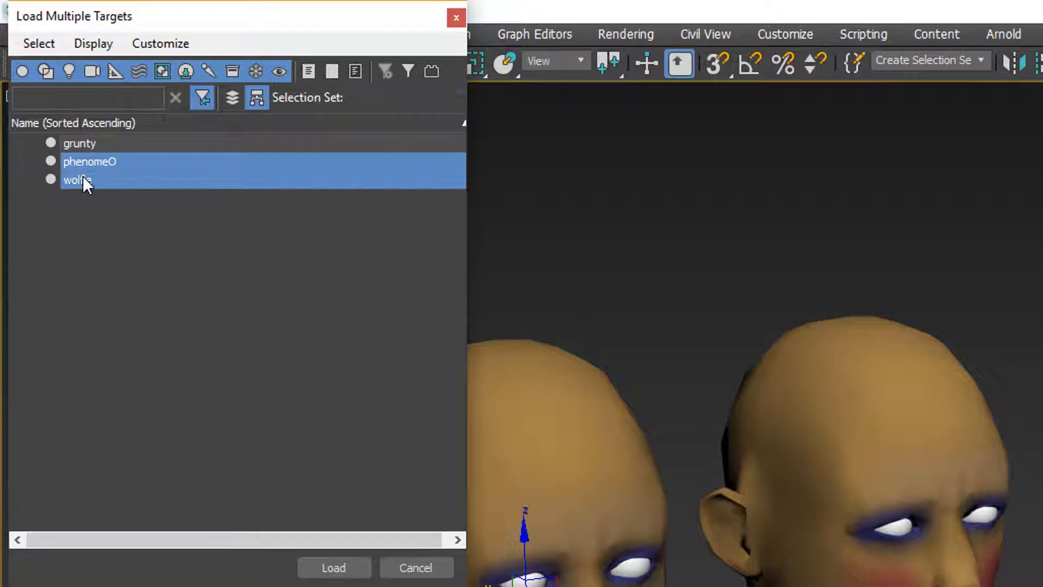
pyautogui.click(333, 567)
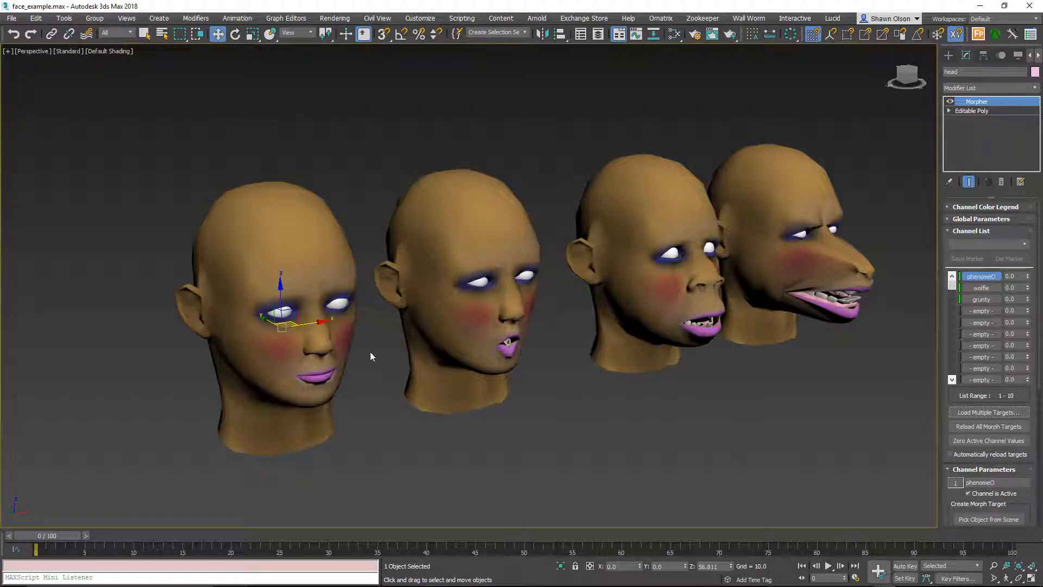
pyautogui.rightClick(522, 245)
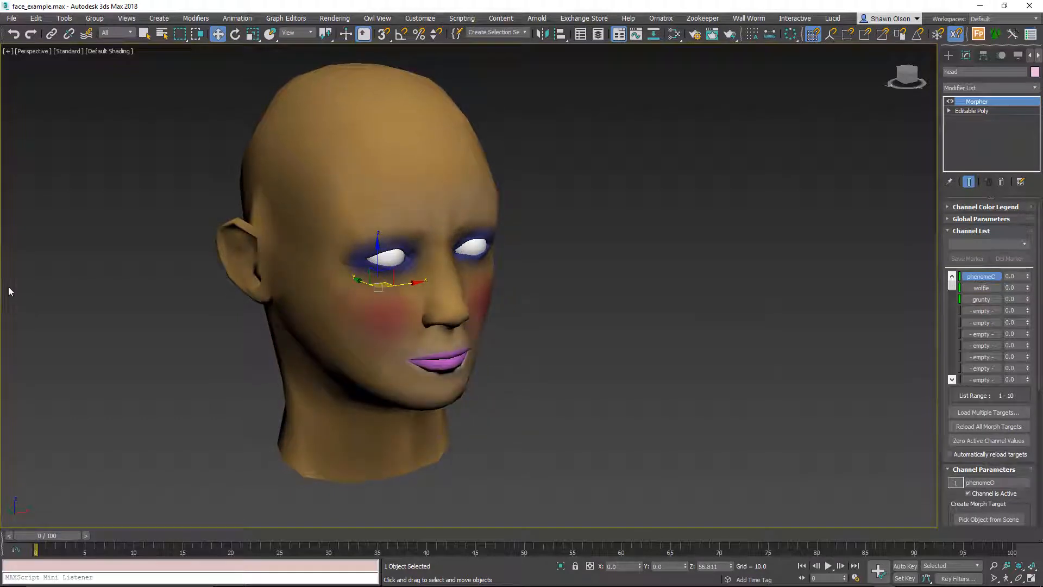
pyautogui.moveTo(430, 333)
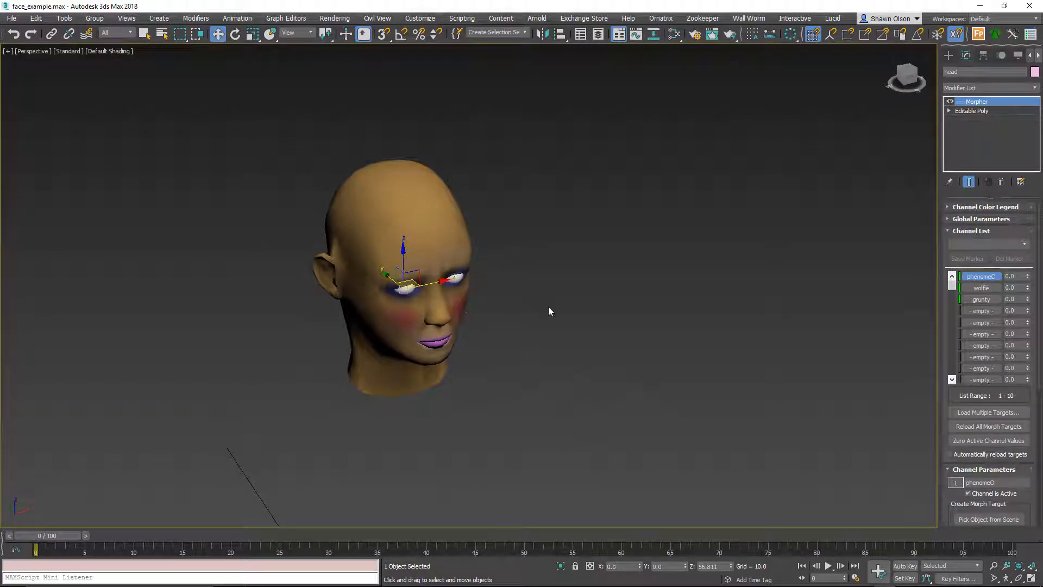
# Launch Wall Worm Model Tools and pick the head as the model 'head'
pyautogui.click(747, 18)
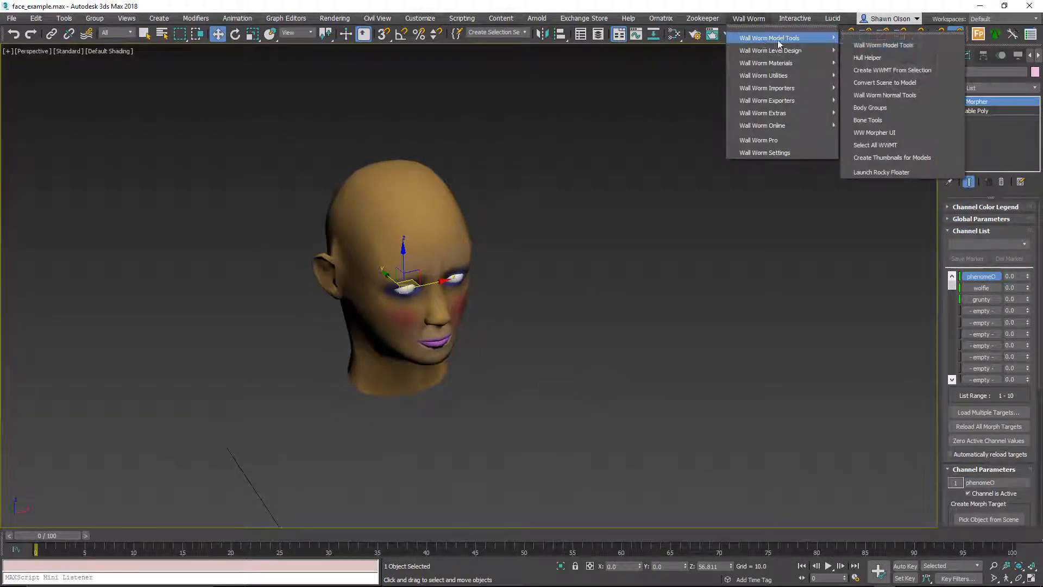
pyautogui.click(883, 44)
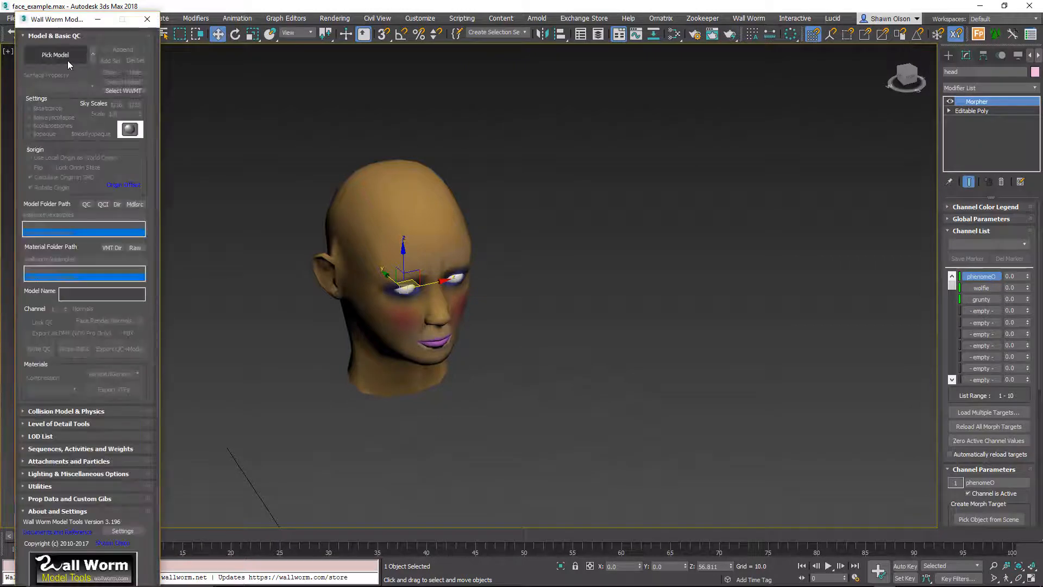
pyautogui.click(56, 54)
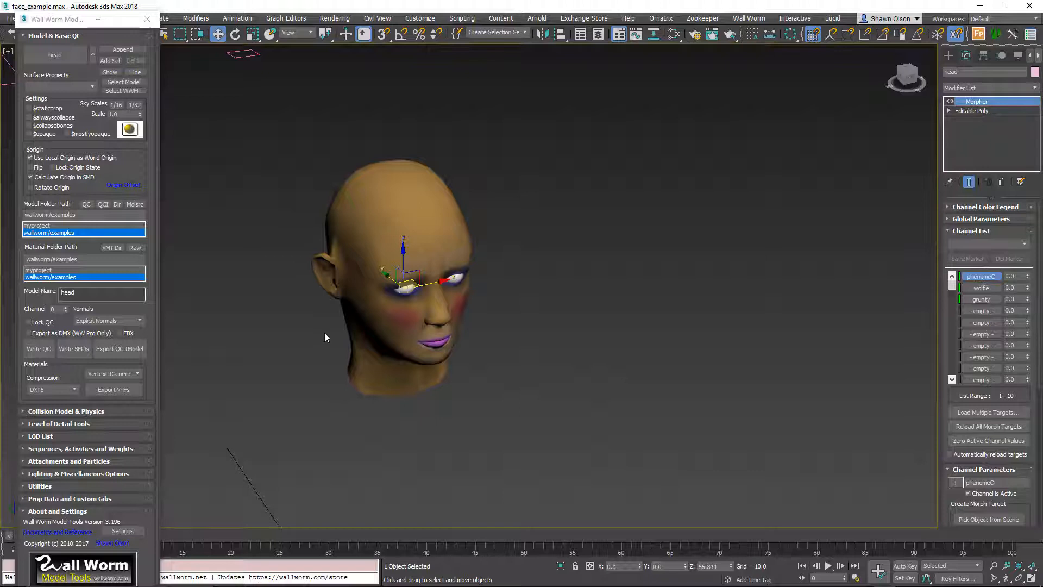
pyautogui.moveTo(30, 157)
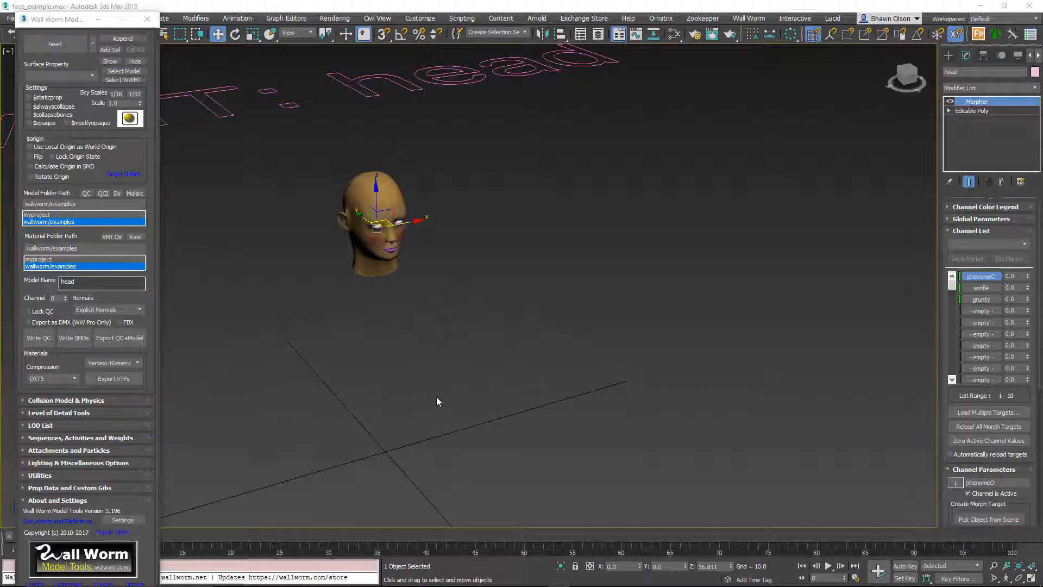
pyautogui.moveTo(239, 349)
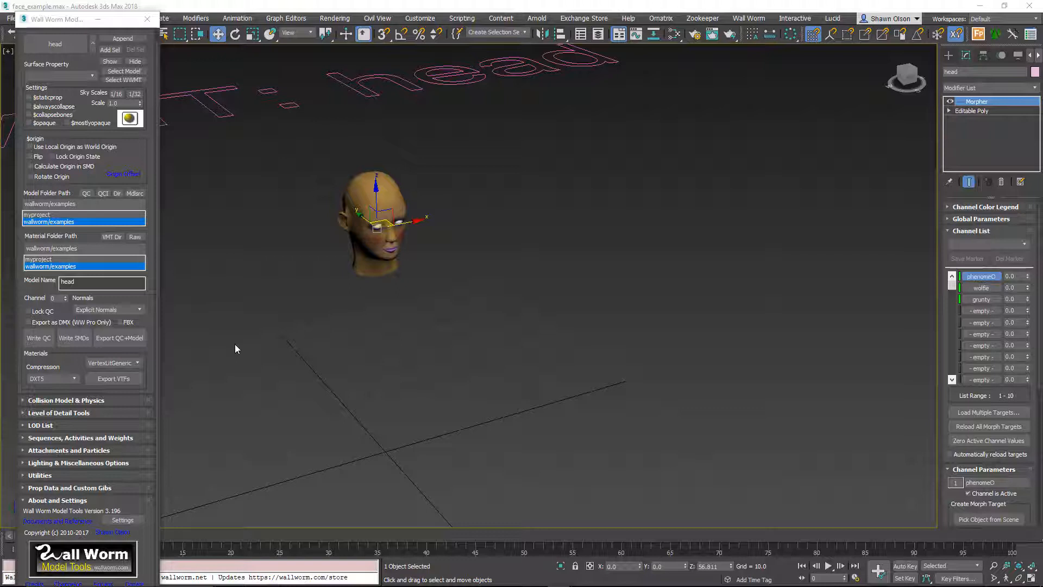
pyautogui.moveTo(29, 323)
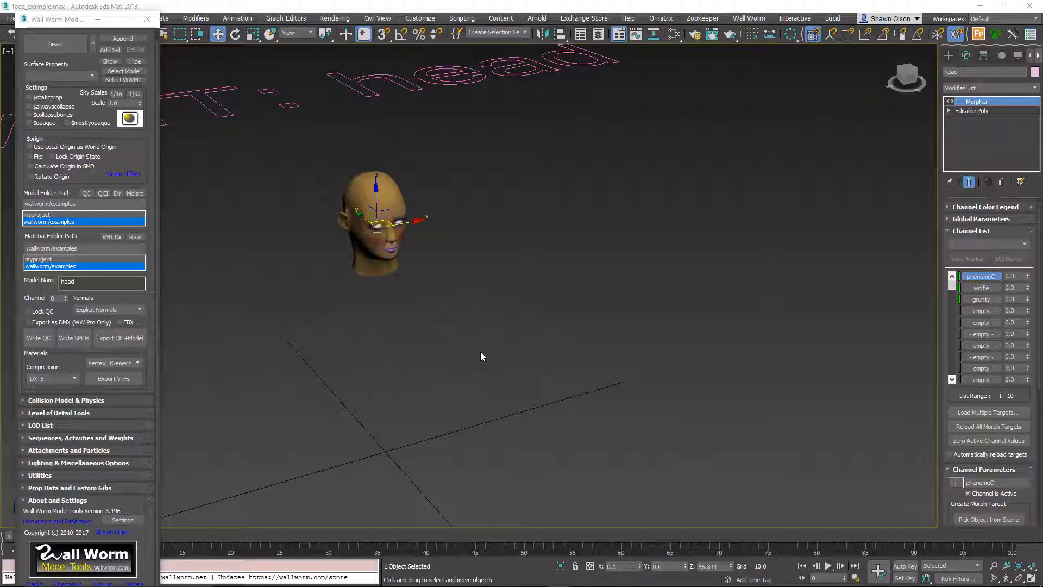
pyautogui.moveTo(433, 375)
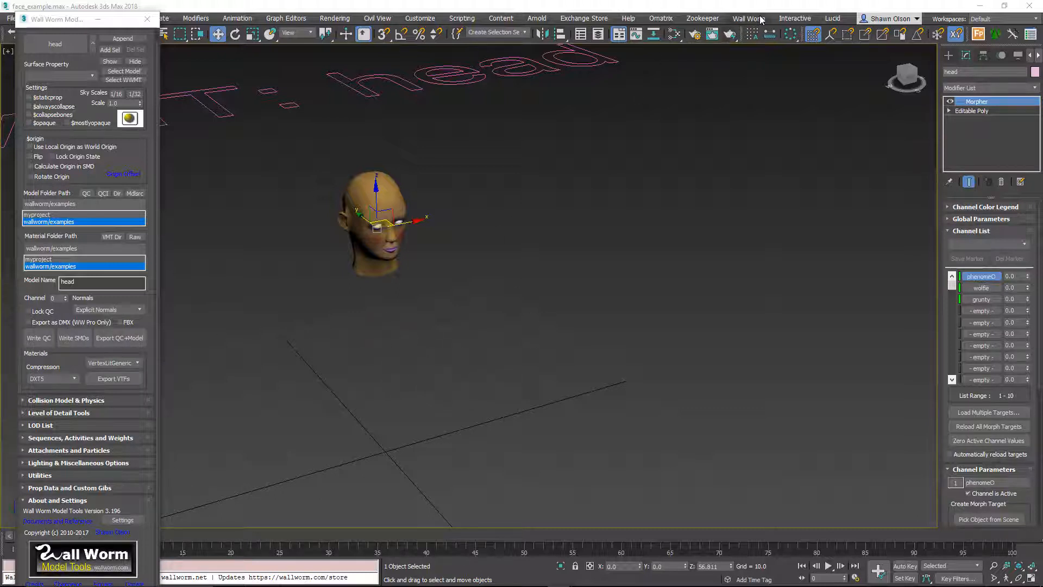
# Export the head's SMD, VTA and QC files and compile it with flexes
pyautogui.moveTo(379, 219); pyautogui.dragTo(371, 216)
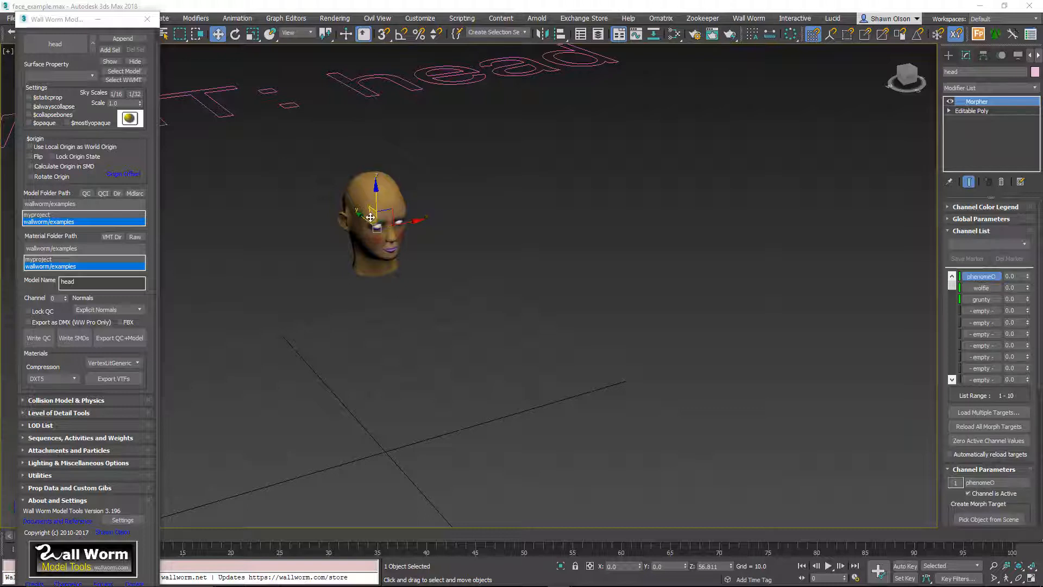
pyautogui.click(749, 18)
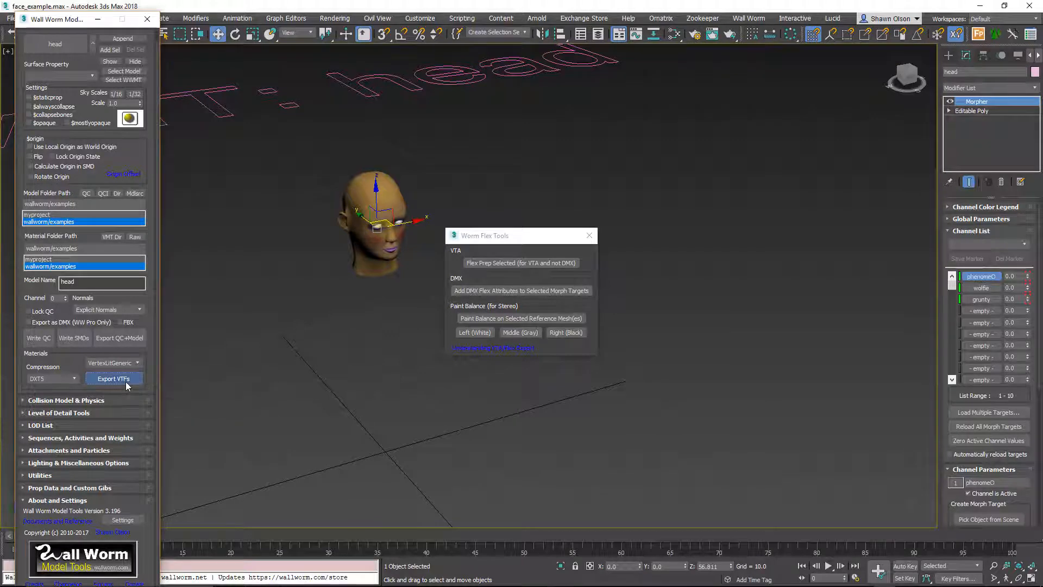
pyautogui.click(114, 378)
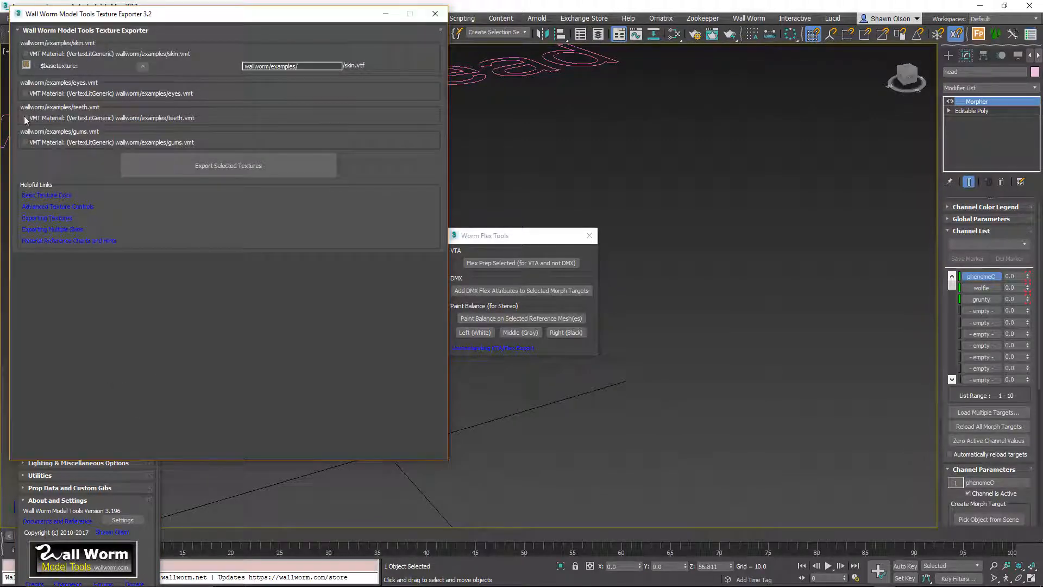
pyautogui.click(434, 13)
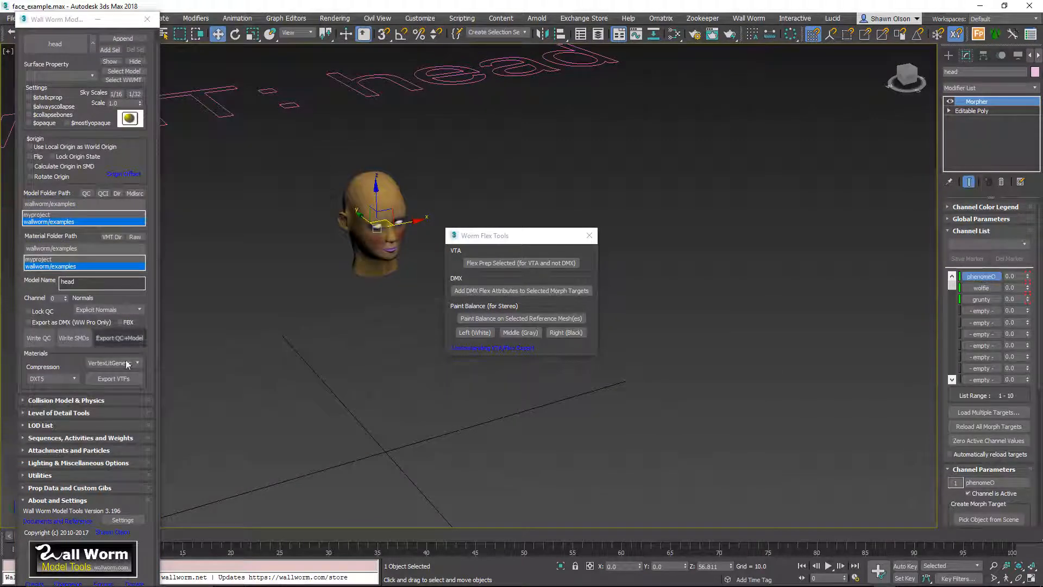
pyautogui.moveTo(119, 338)
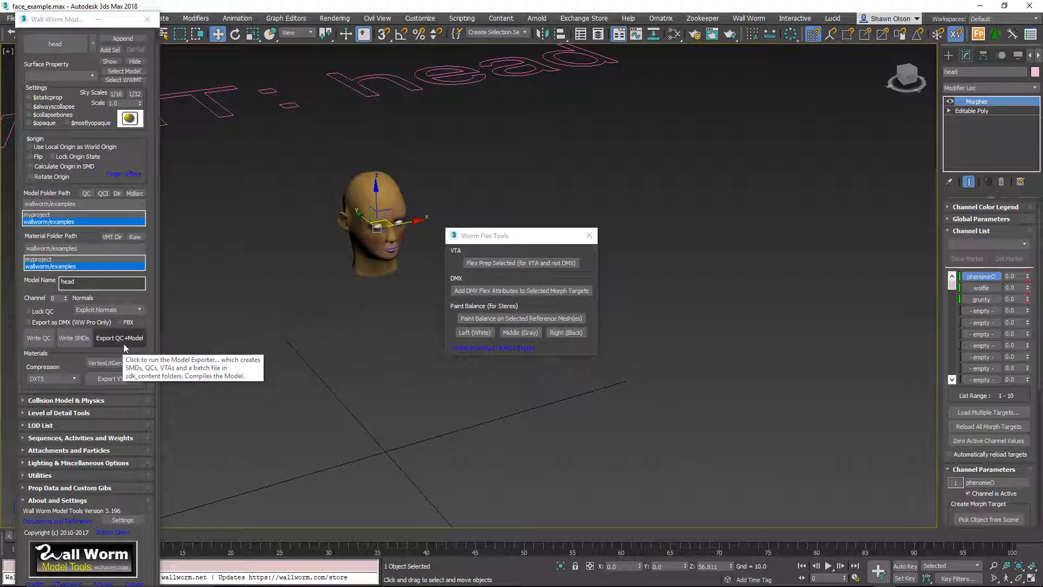
pyautogui.click(120, 338)
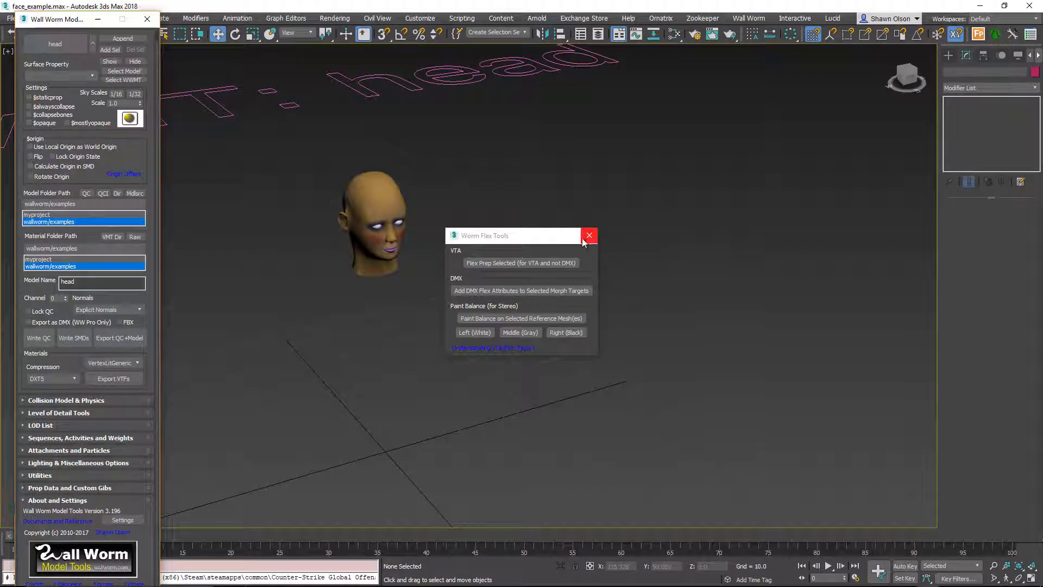
pyautogui.moveTo(588, 236)
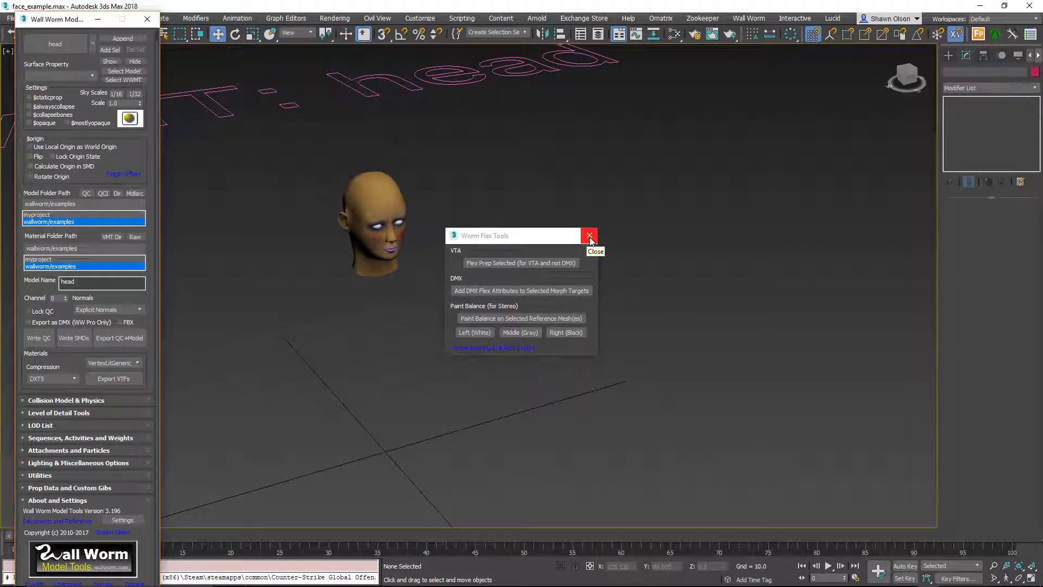
# Close Worm Flex Tools, reselect the head, and open head.qc in Notepad++
pyautogui.click(588, 235)
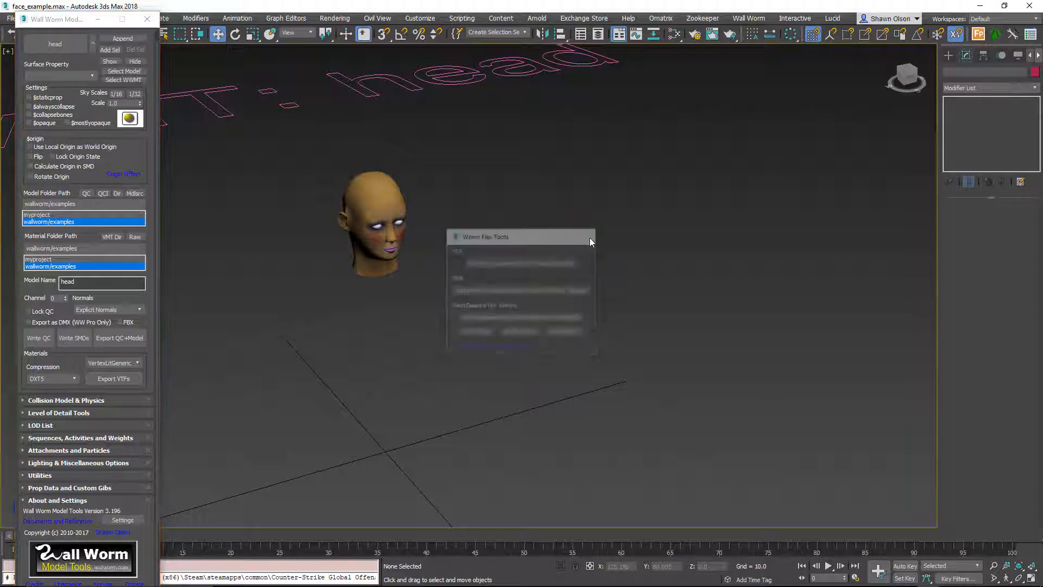
pyautogui.click(373, 226)
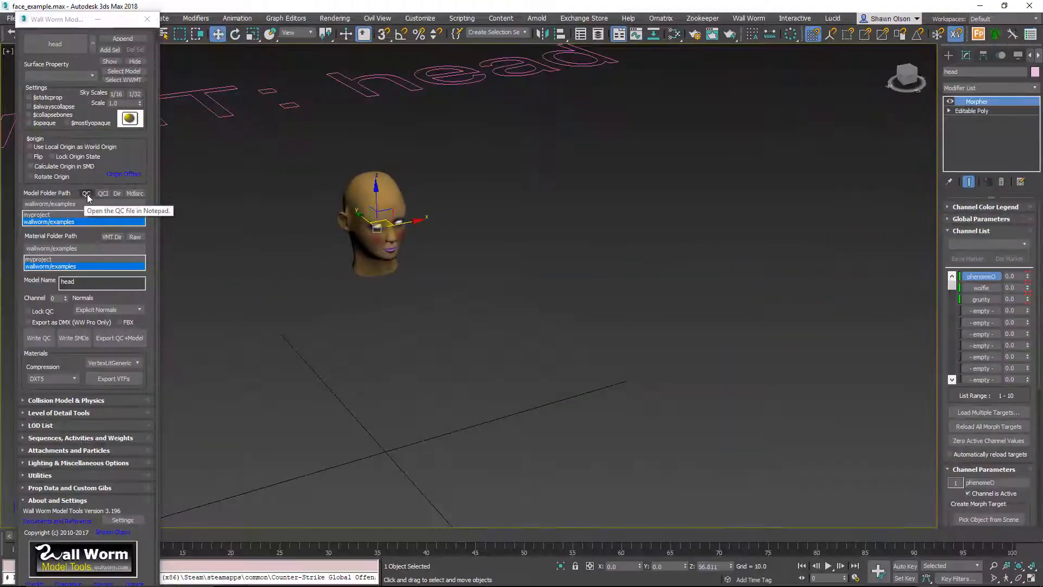
pyautogui.click(86, 193)
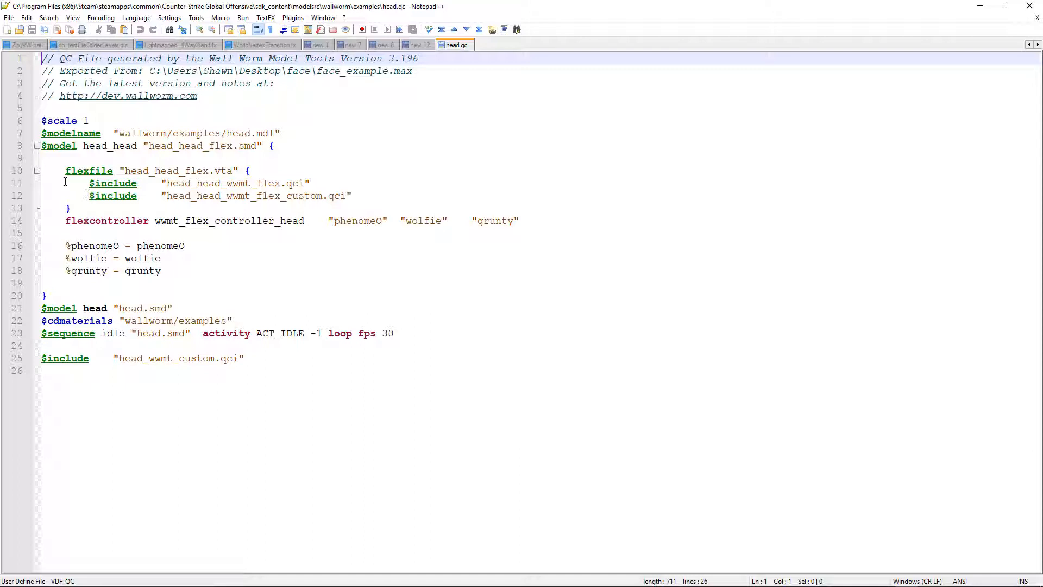
# Inspect the phonemeO and wolfie flexcontroller lines in head.qc, then return to 3ds Max
pyautogui.doubleClick(358, 220)
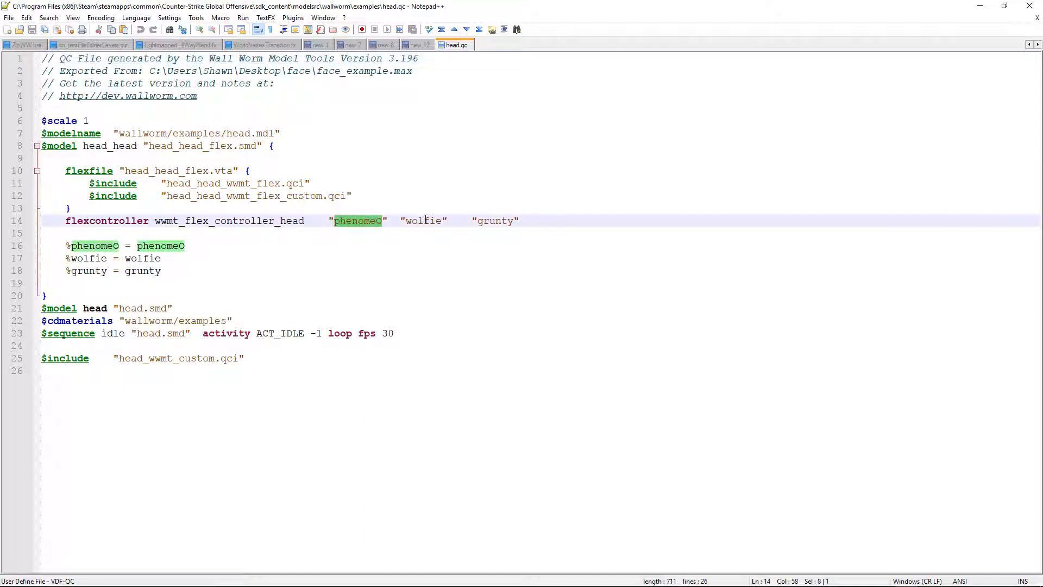
pyautogui.doubleClick(495, 221)
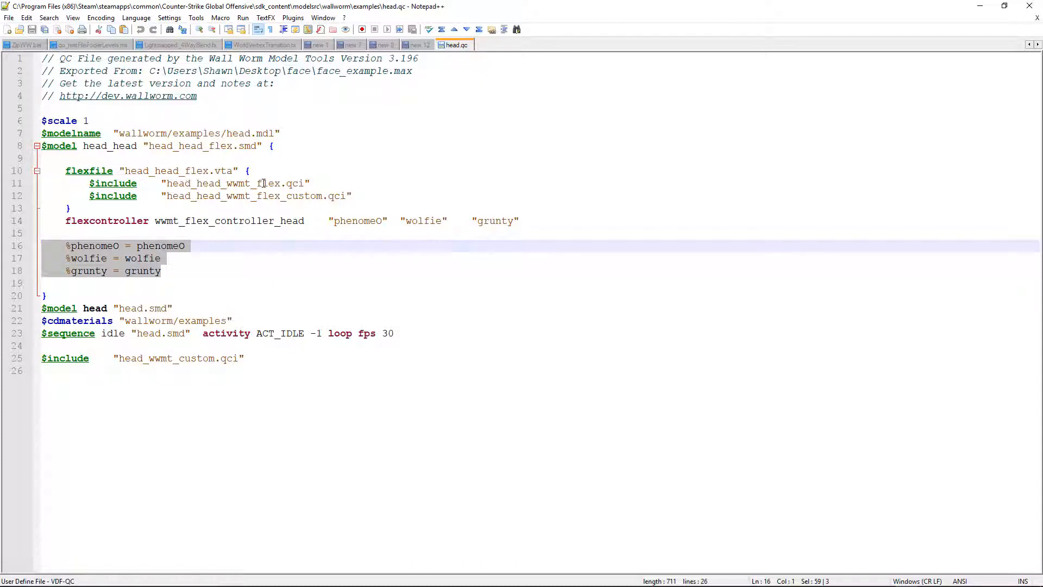
pyautogui.click(305, 196)
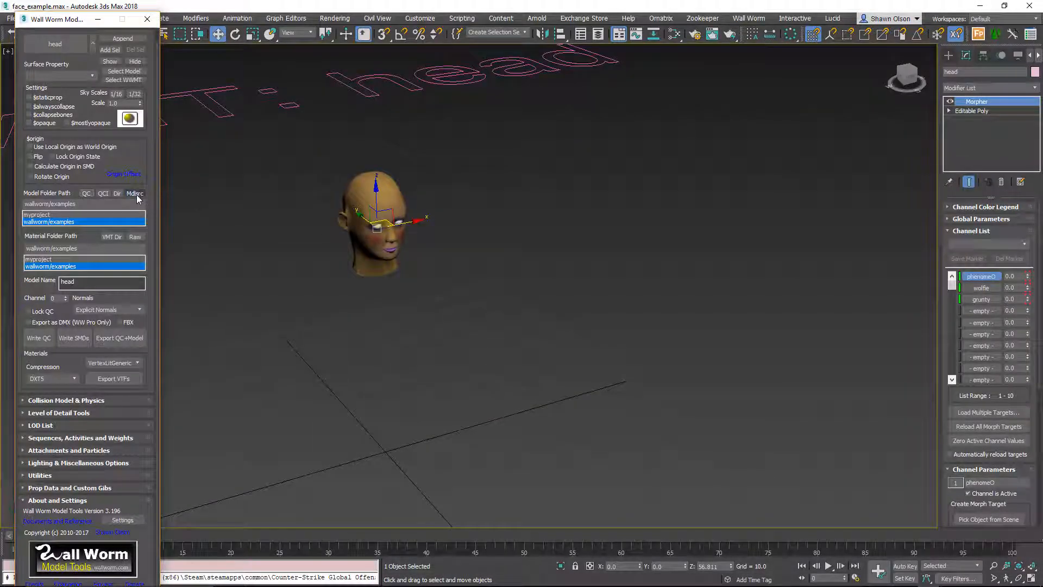
# Browse the exported head SMD/VTA/QCI files in the examples source folder
pyautogui.click(135, 193)
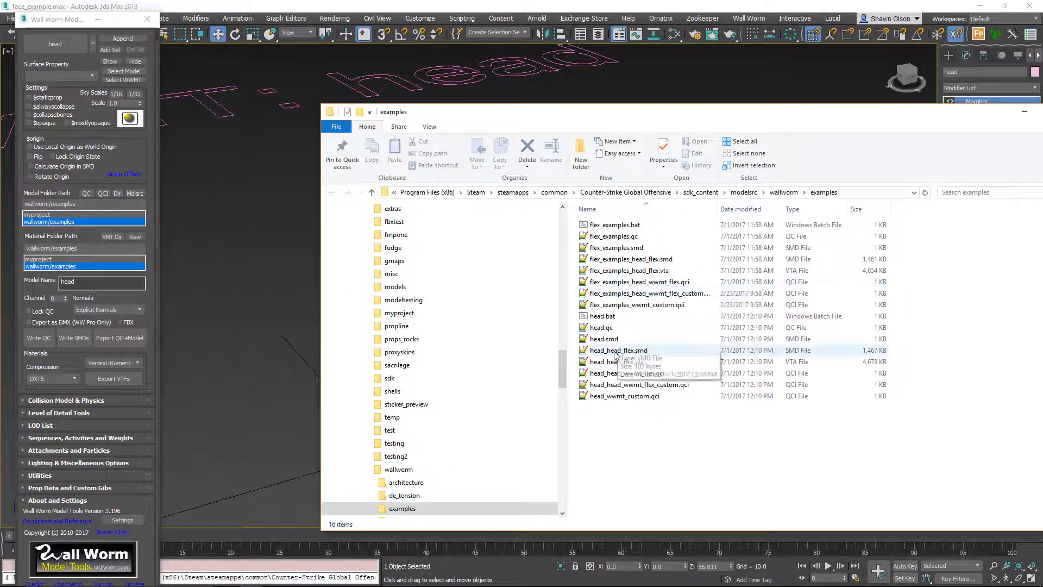
pyautogui.click(640, 282)
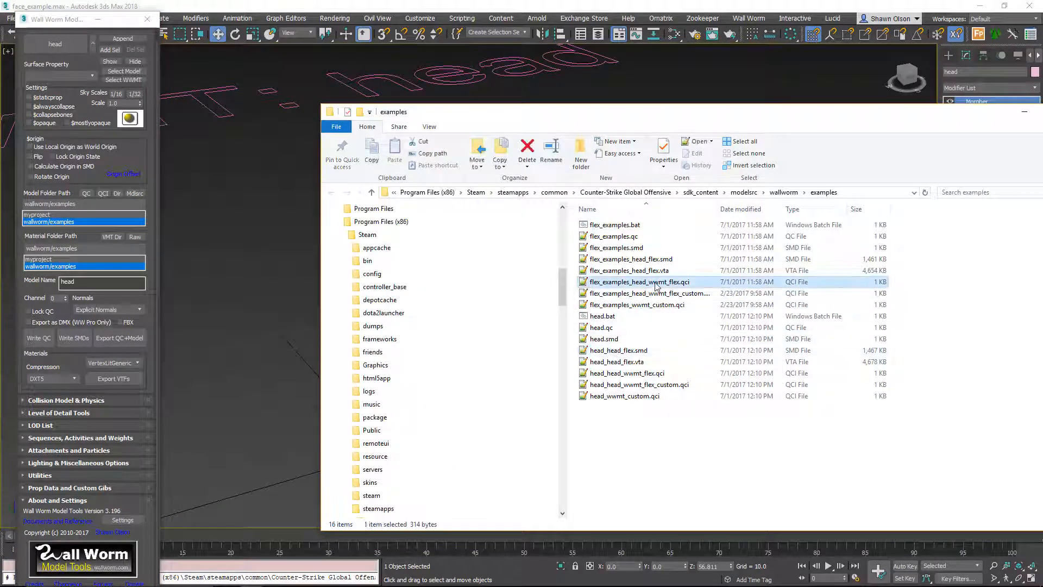
pyautogui.doubleClick(641, 282)
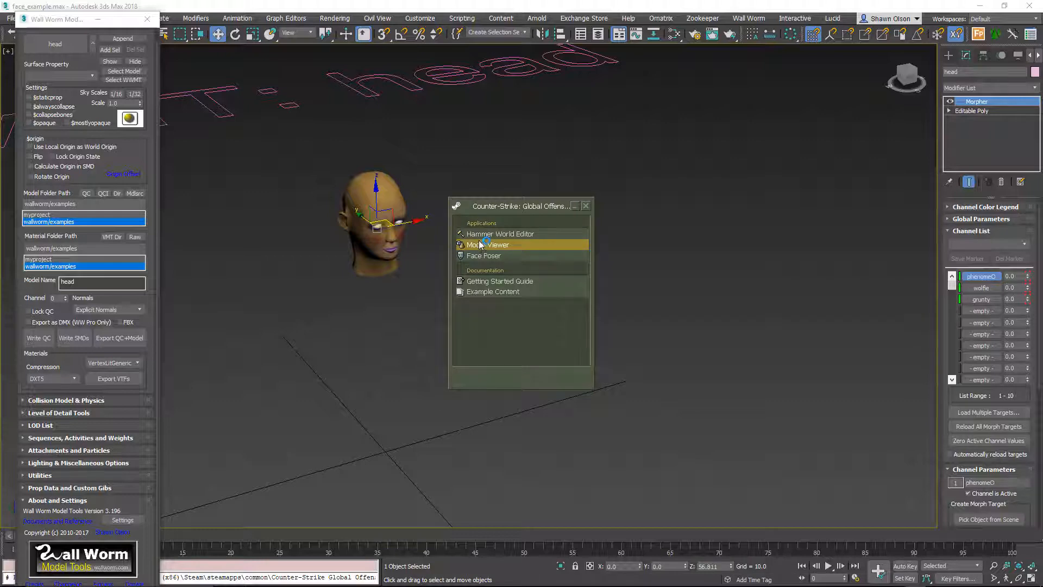
# Open head.mdl from models/wallworm/examples in Model Viewer
pyautogui.click(488, 244)
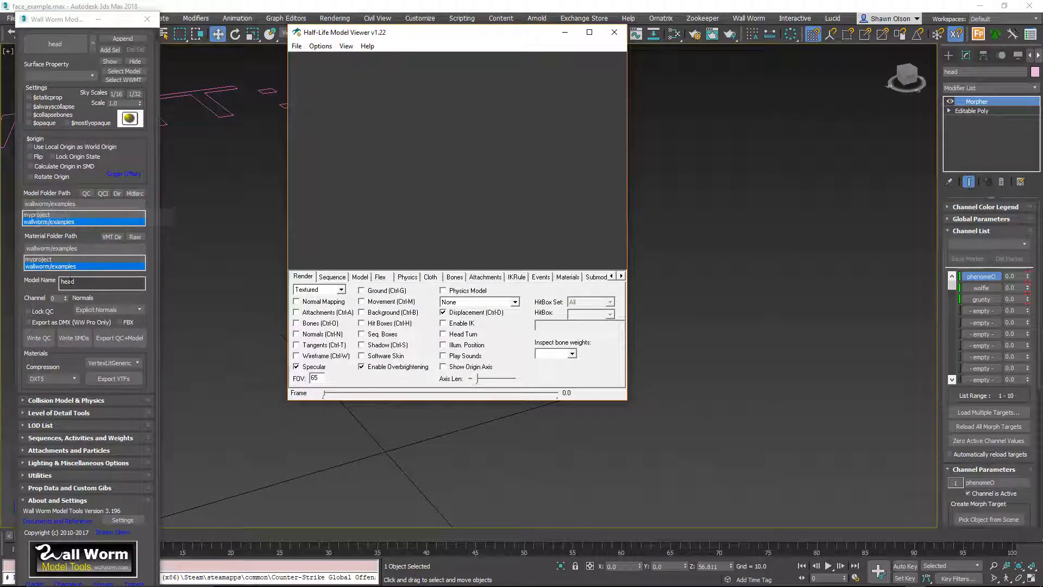
pyautogui.click(297, 46)
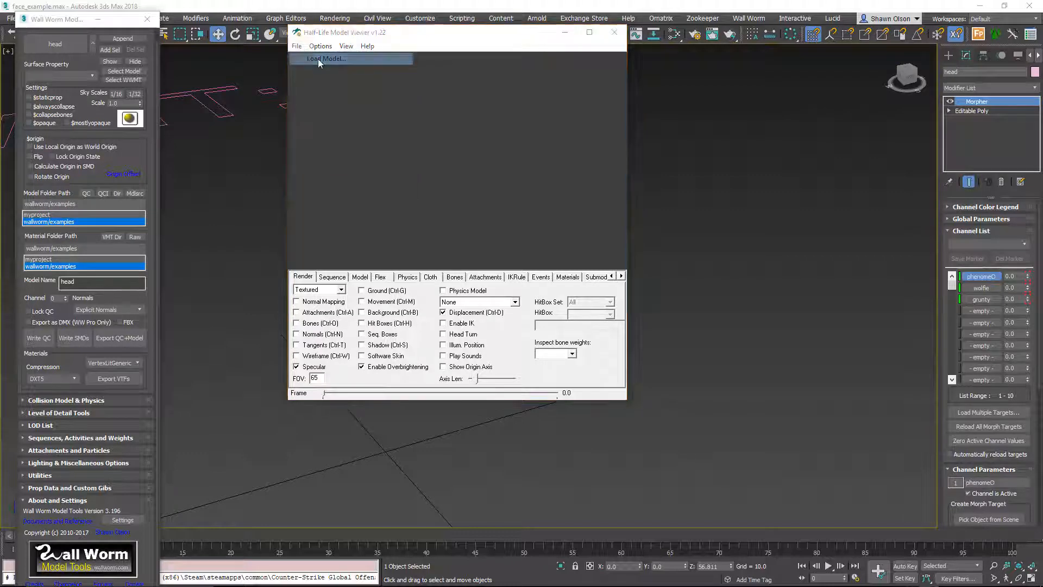
pyautogui.click(326, 59)
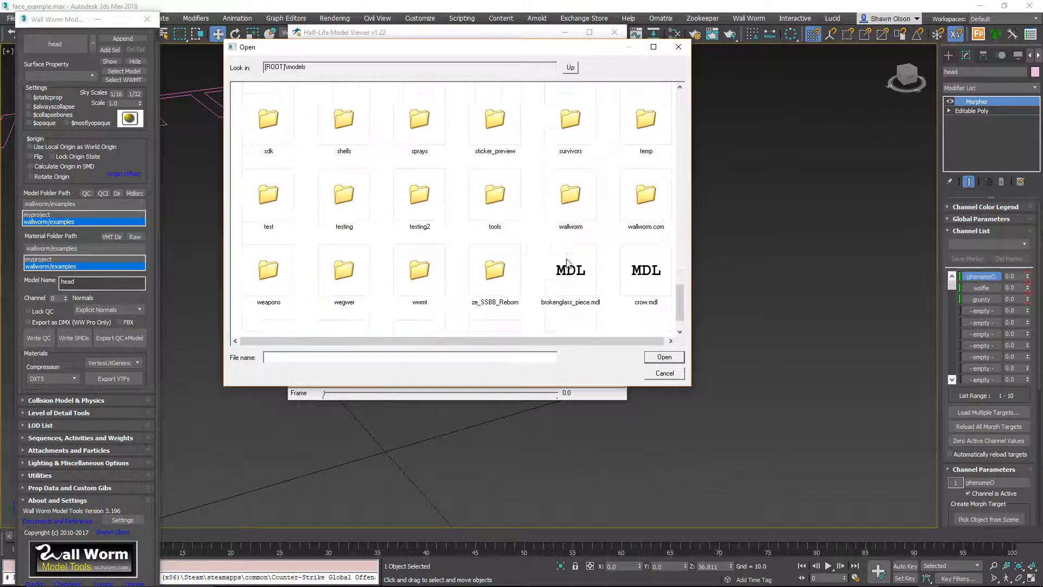
pyautogui.doubleClick(570, 193)
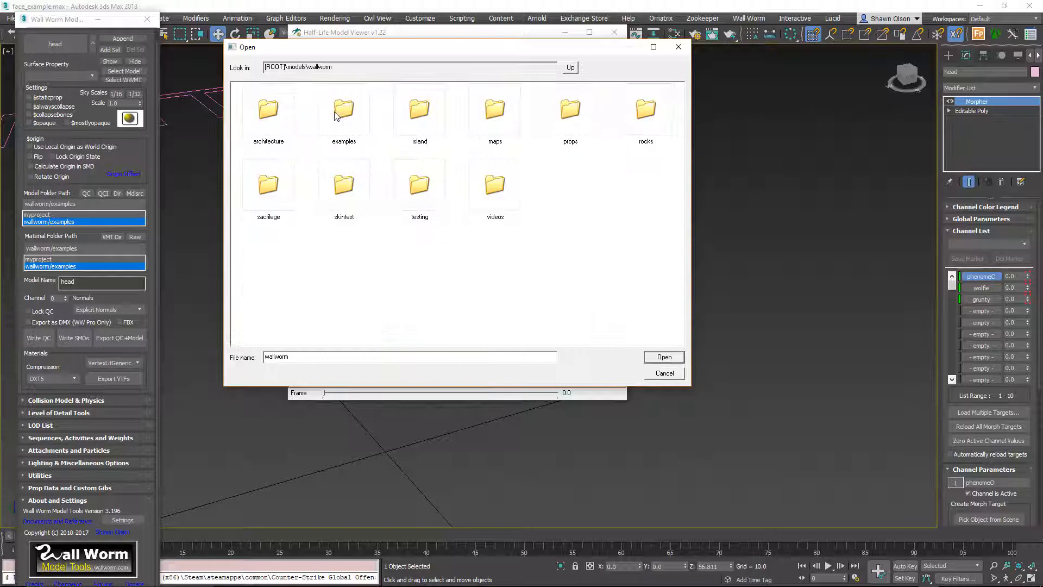
pyautogui.doubleClick(344, 113)
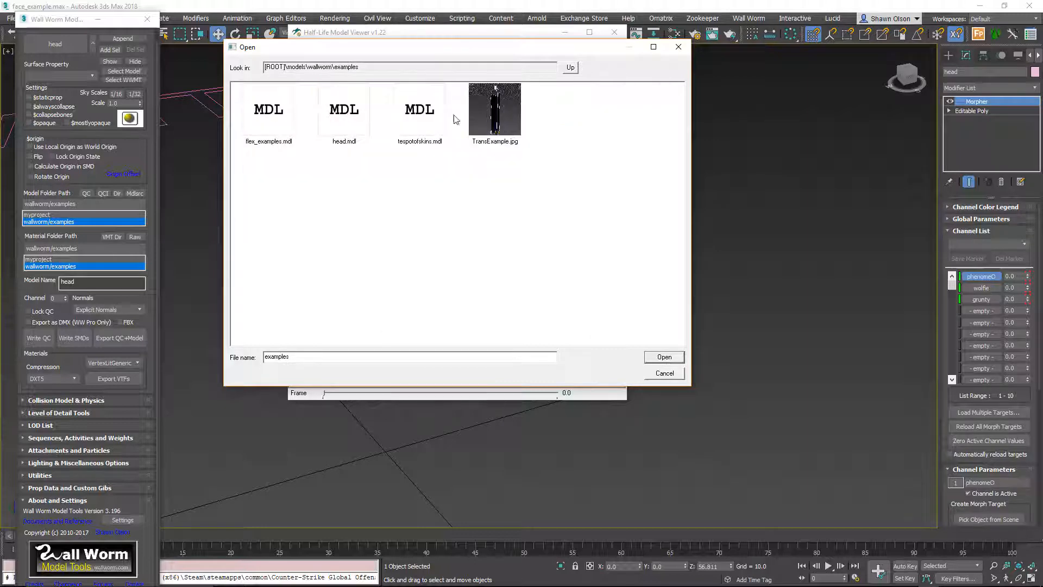
pyautogui.click(663, 356)
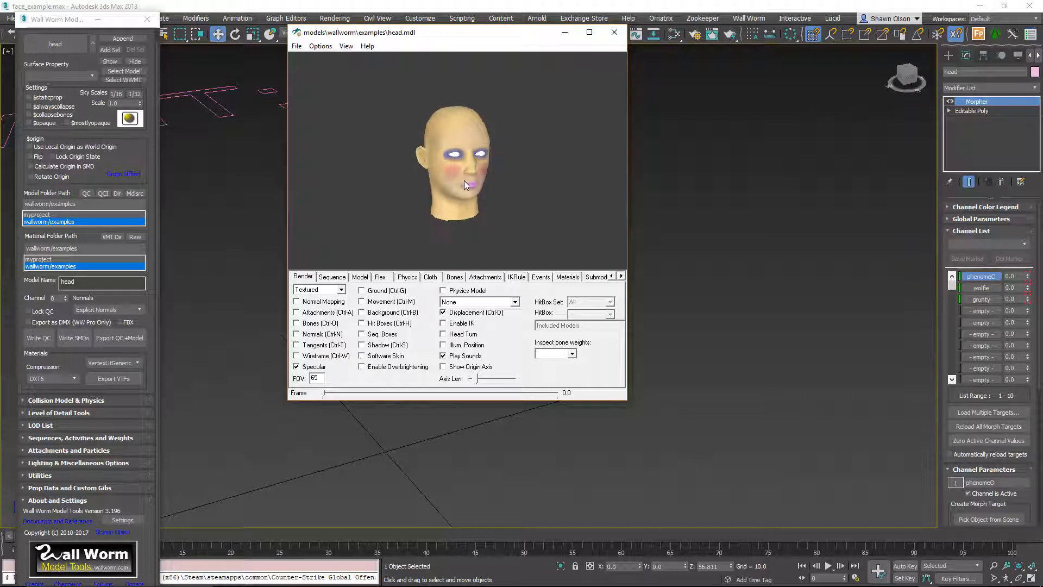
# Maximize Model Viewer and show the Flex tab with phonemeO, wolfie and grunty sliders
pyautogui.click(589, 32)
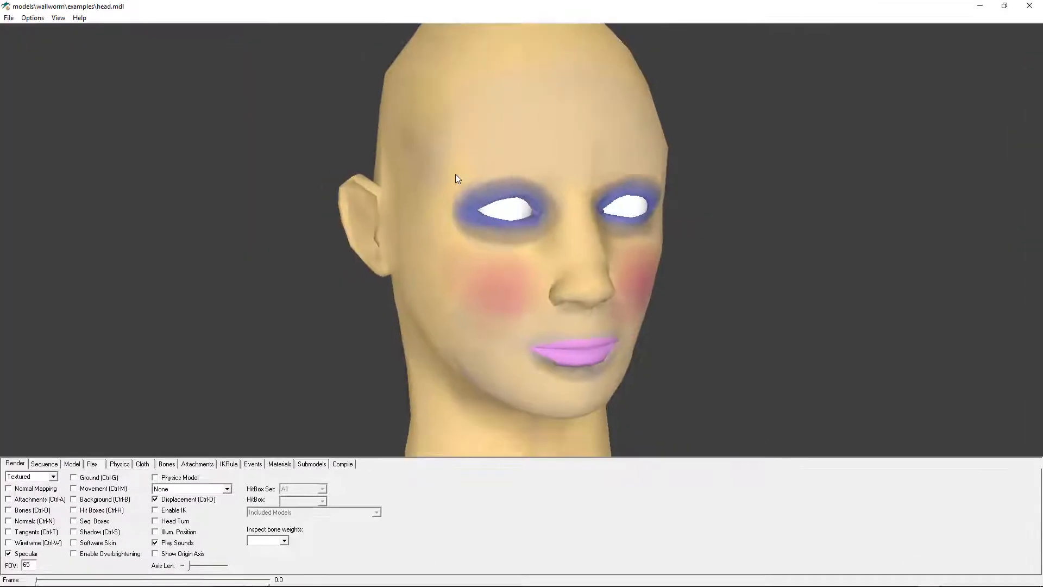
pyautogui.click(92, 463)
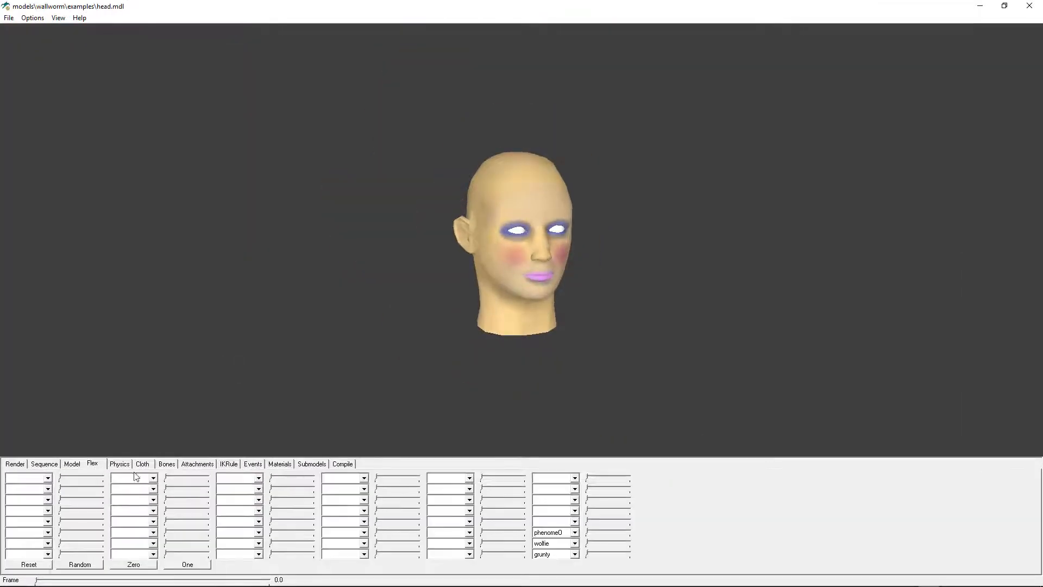